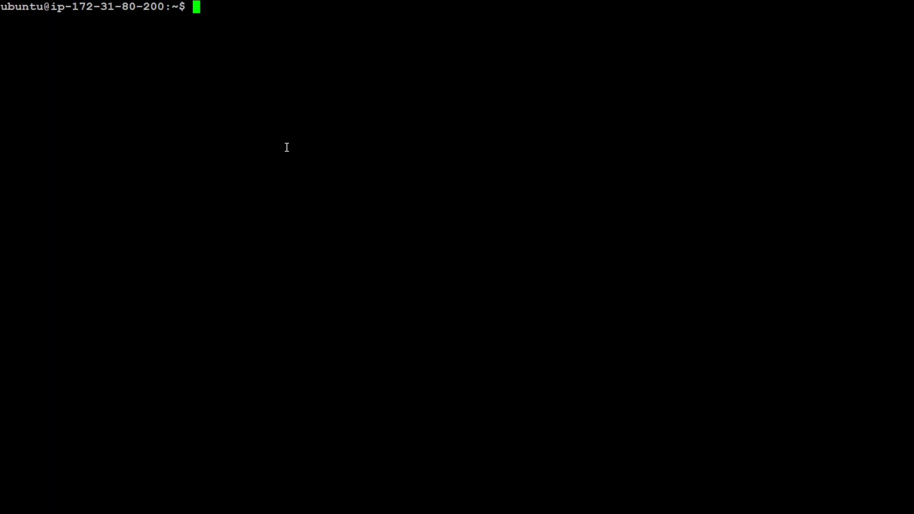
Refresh package lists with sudo apt update, run sudo apt upgrade, then clear the screen.
text(sudo)
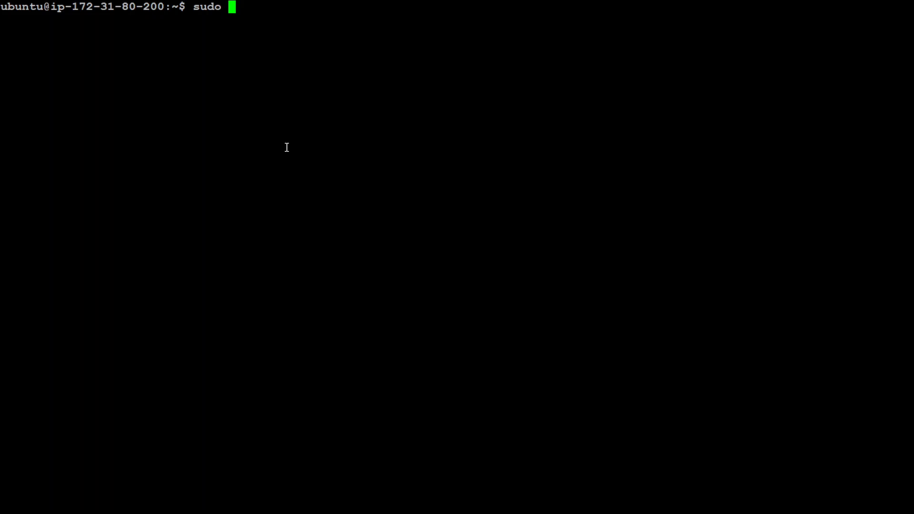
text(apt update)
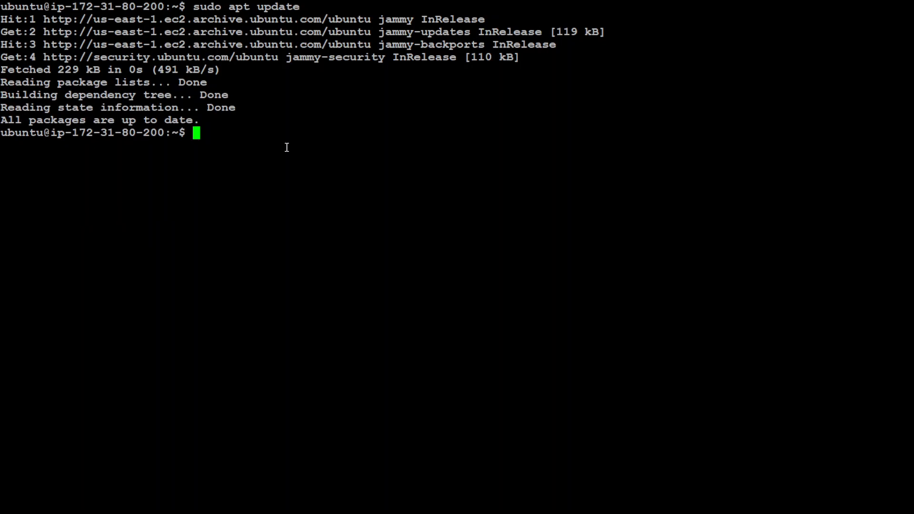
text(sudo apt upgrade)
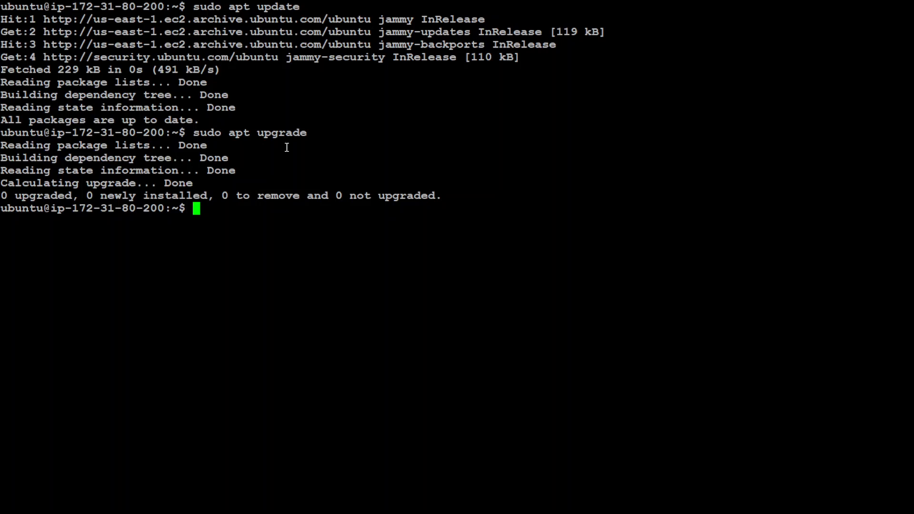
text(clear)
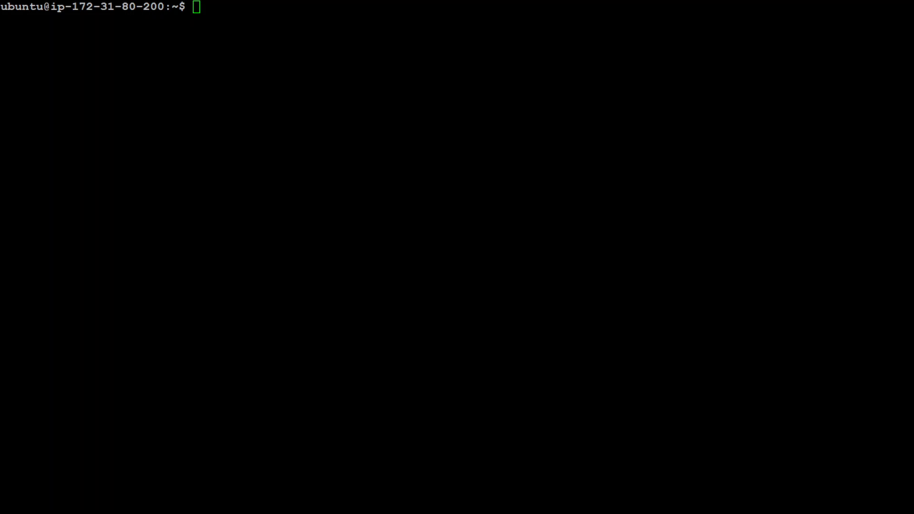
Check conda --version, install wget with sudo apt-get (already newest), then clear the screen.
text(co)
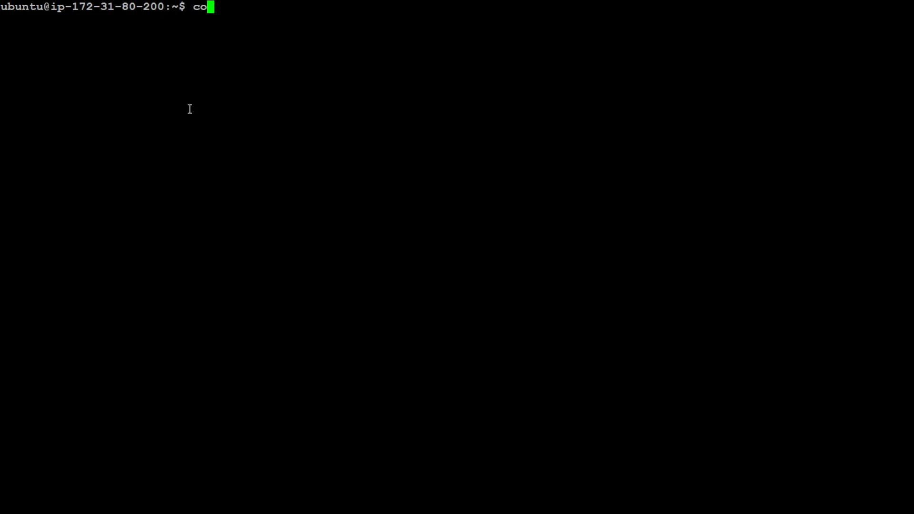
text(nda --versio)
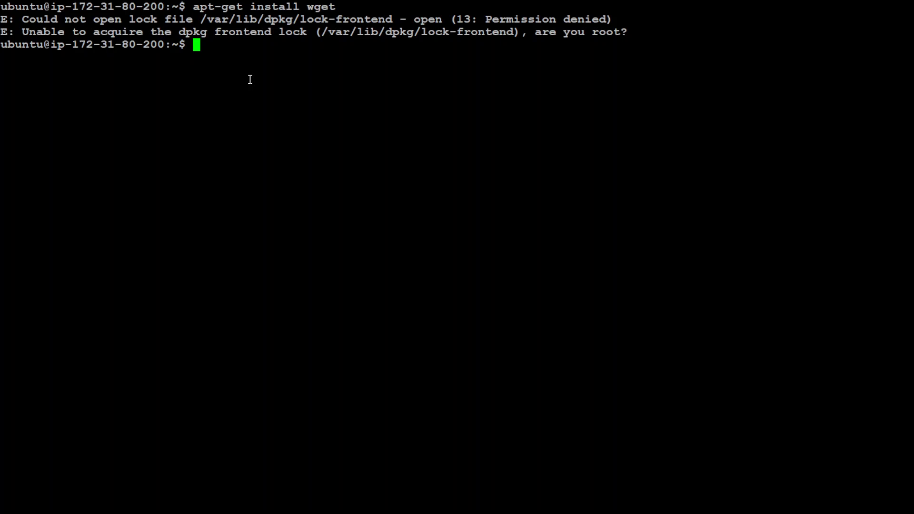
text(apt-get install wget)
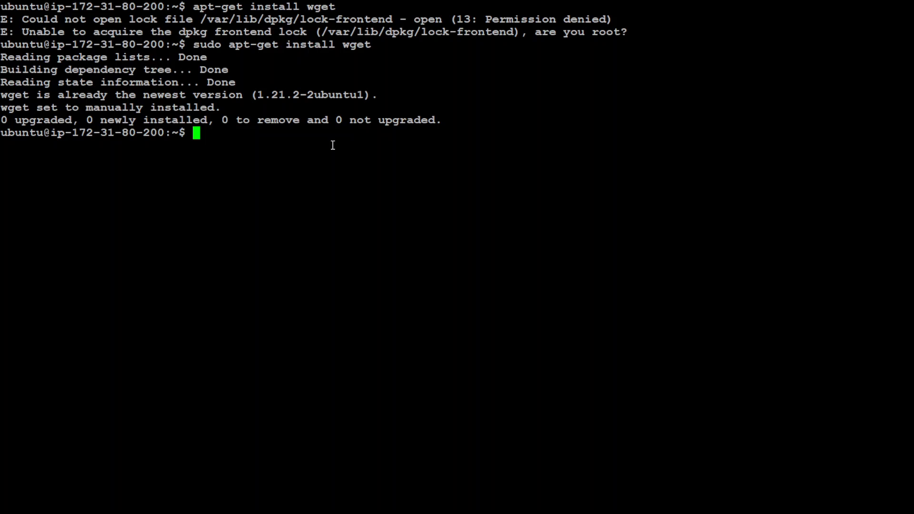
text(clear)
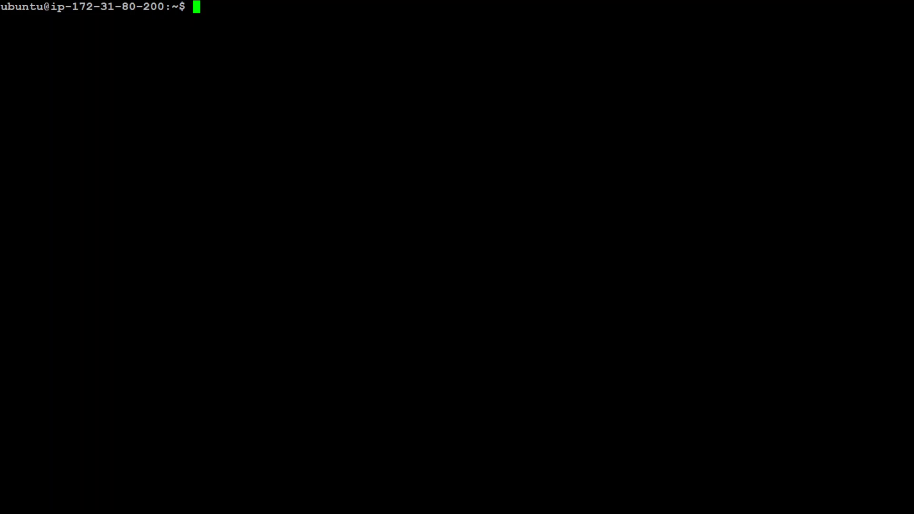
Download Anaconda3-2022.05-Linux-x86_64.sh with wget and run sha256sum on it.
text(wget https://repo.anaconda.com/archive/Anaconda3-2022.05-Linux-x86_64.sh)
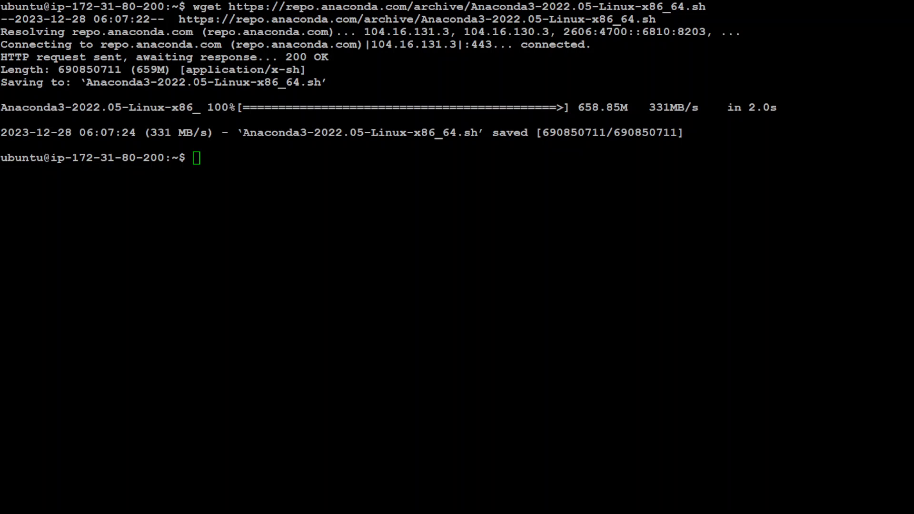
text(ha256sum Anaconda3-2022.05-Linux-x86_64.sh)
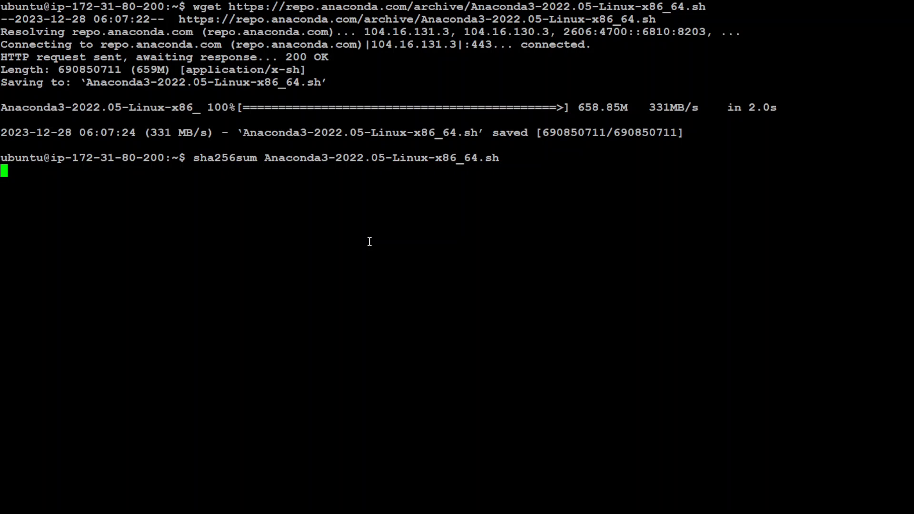
mouse_move(134, 241)
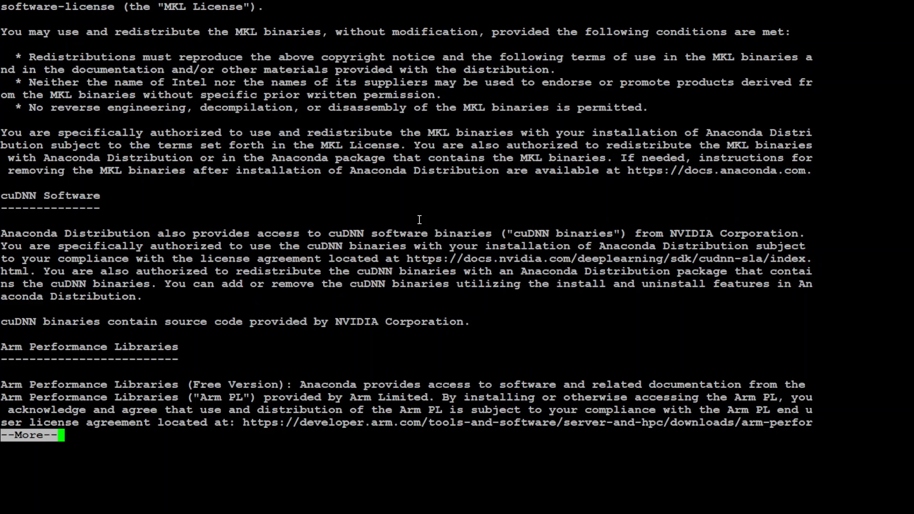
Page through the Anaconda license, answer yes to accept it and yes to run conda init.
key(space)
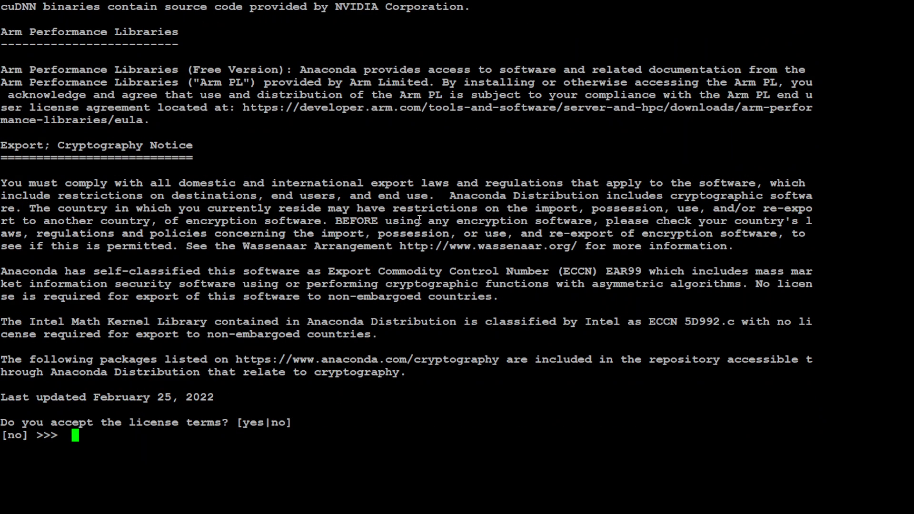
text(yes)
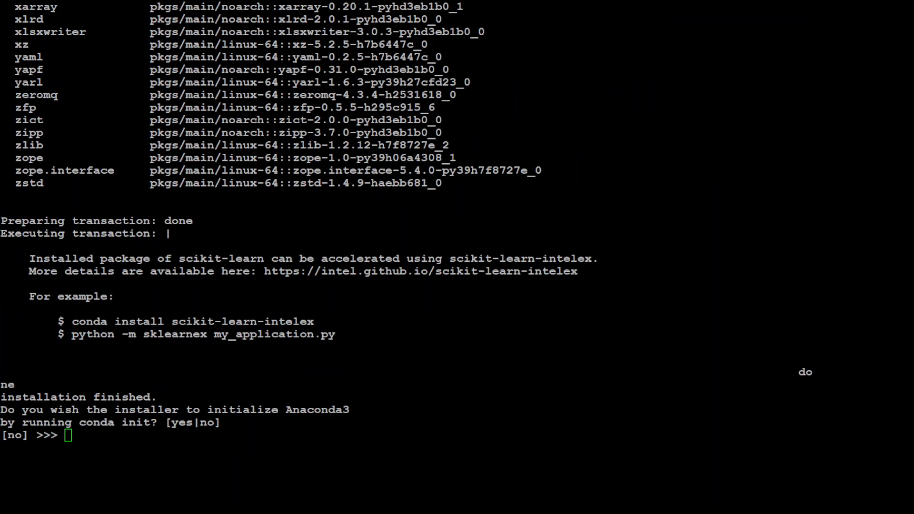
text(yes)
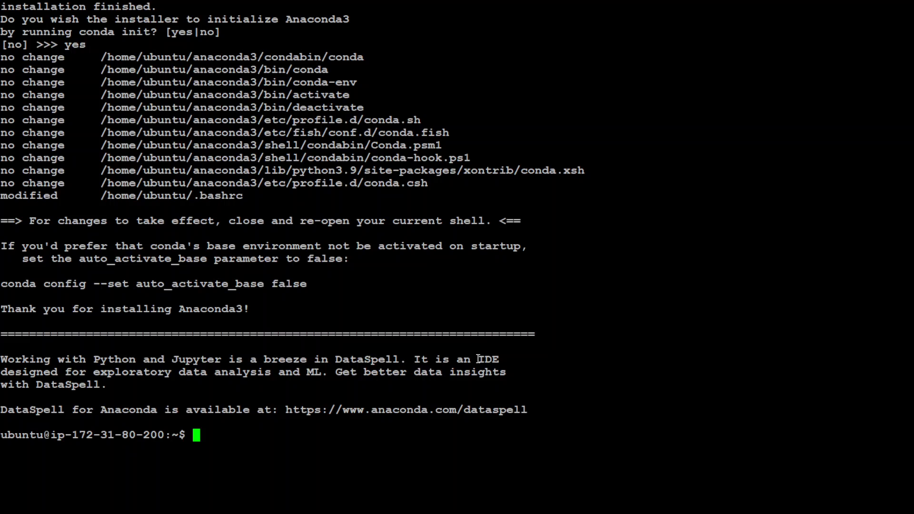
Source ~/.bashrc to activate the conda base environment, then clear the screen.
text(source ~/.bashrc)
text(conda info)
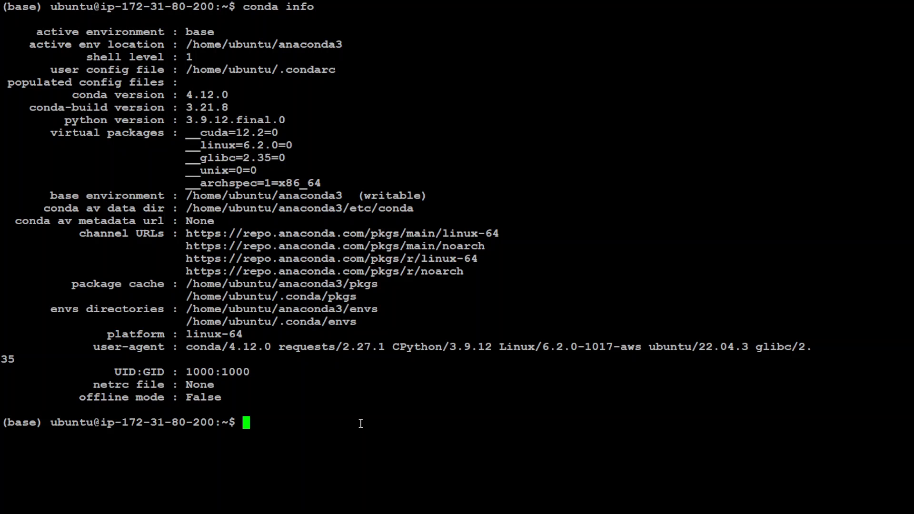
text(cl)
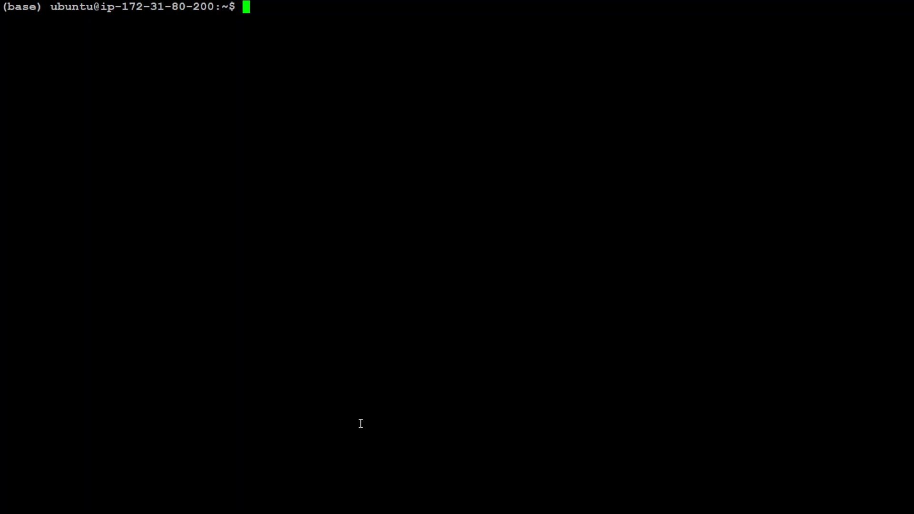
Create the dolphin conda environment with python=3.11 and confirm with y.
text(conda c)
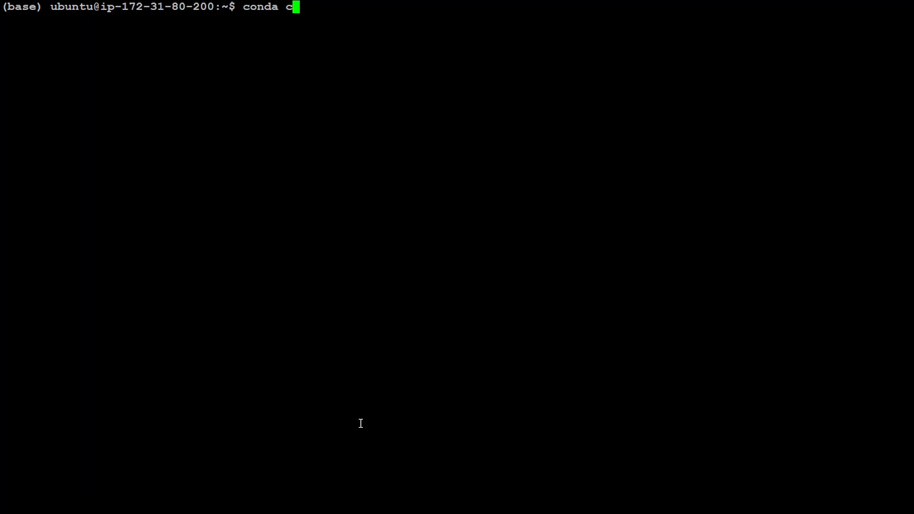
text(reate -n)
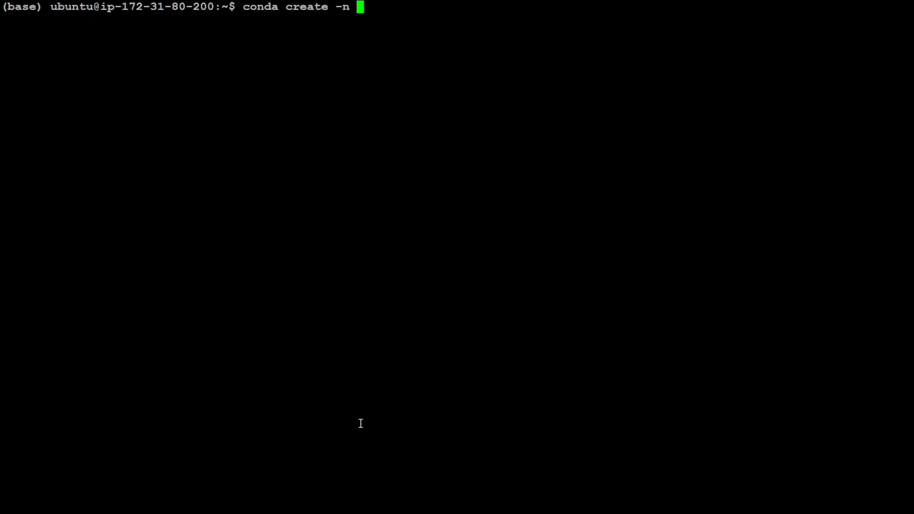
text(dol)
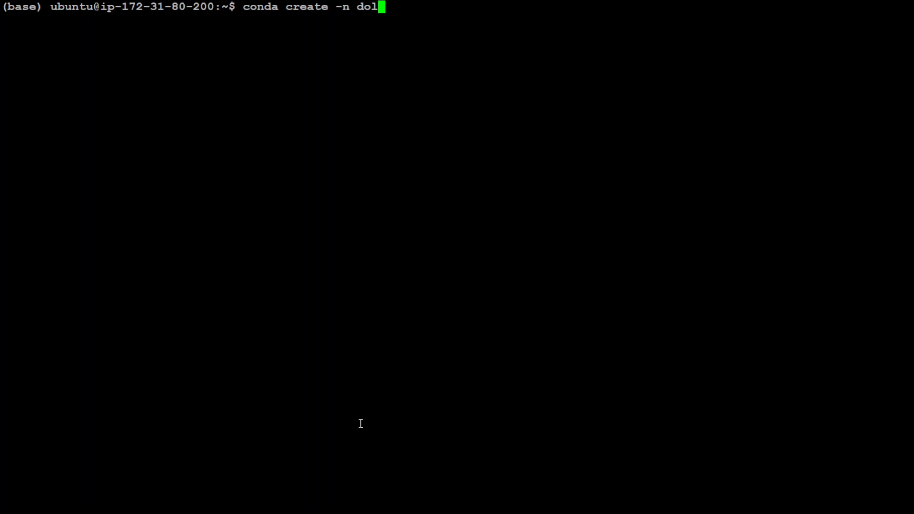
text(phin)
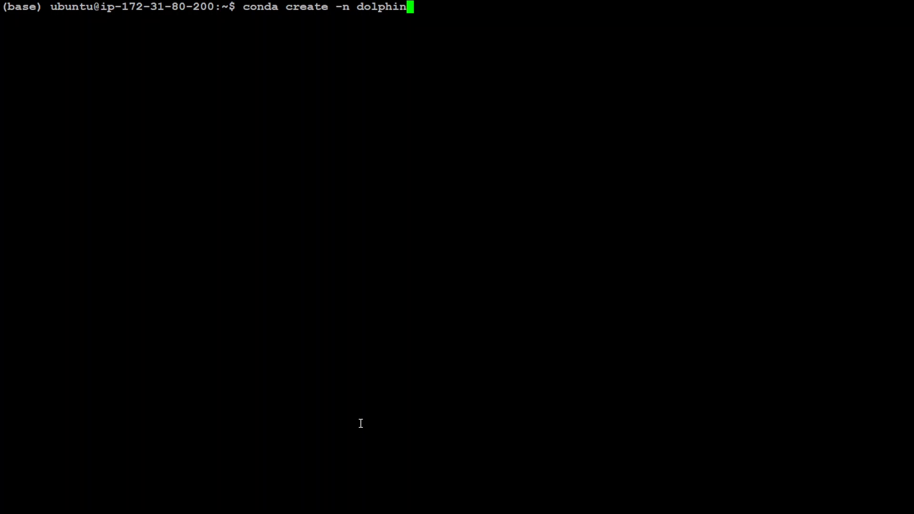
text(python)
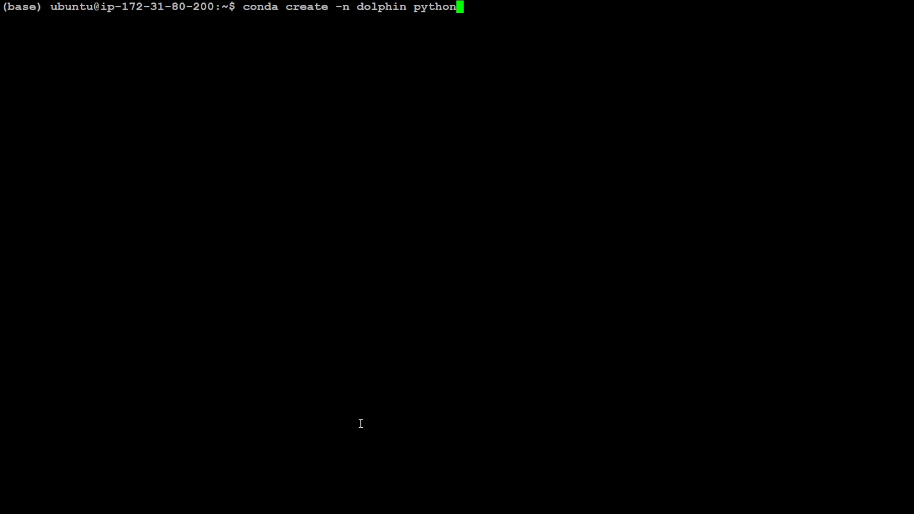
text(=3.1)
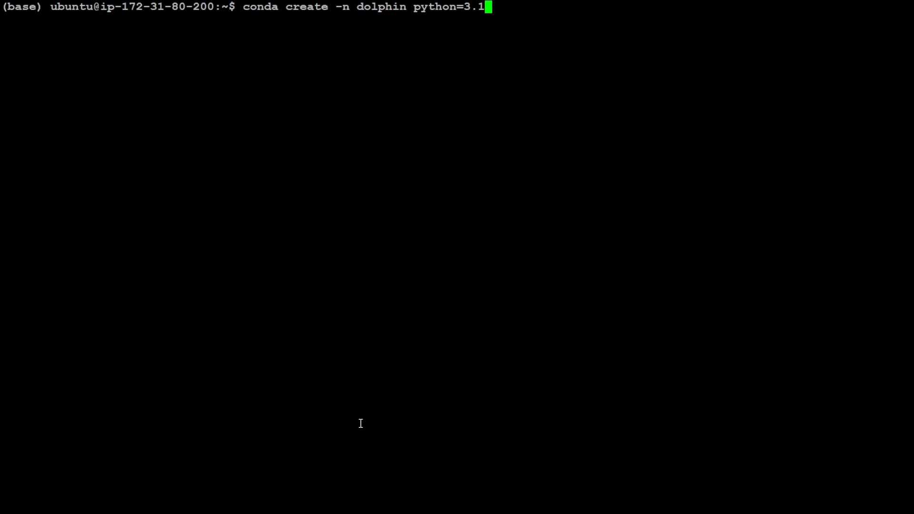
text(1)
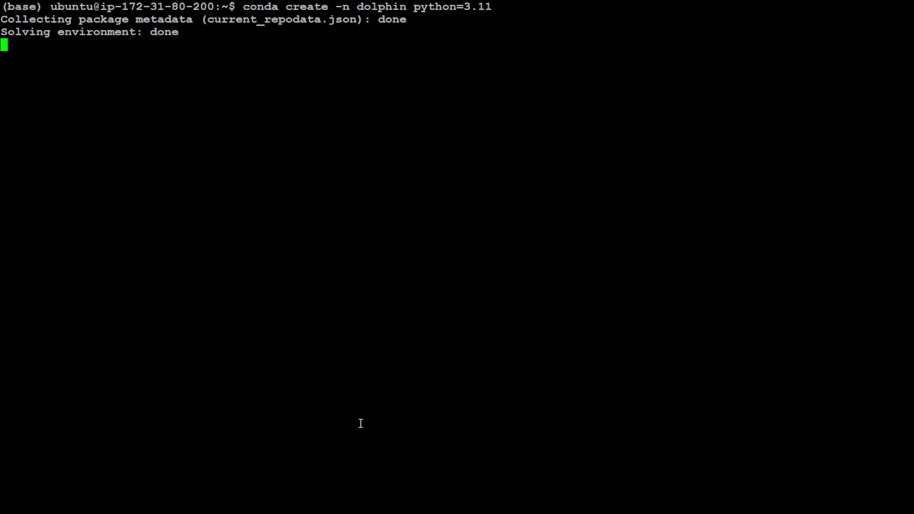
text(y)
text(conda activate dolphin)
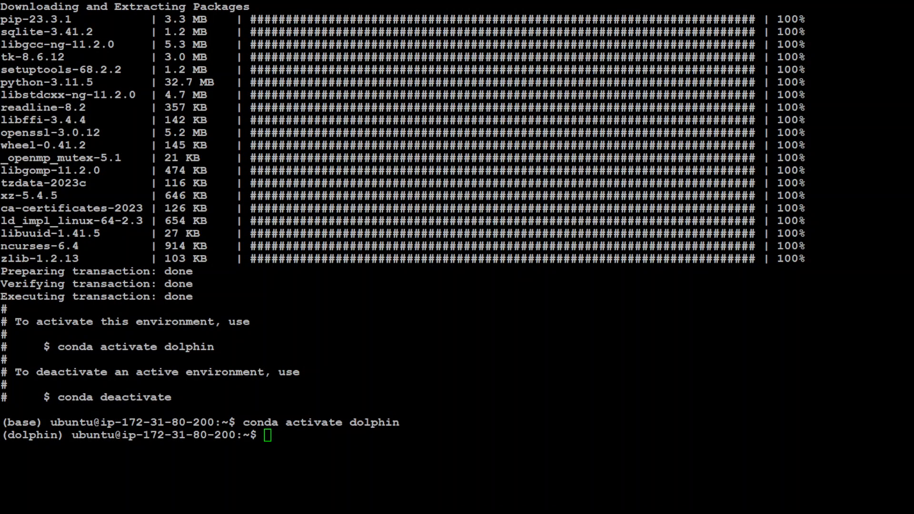
Start installing cuda-nvcc from the nvidia channel with conda install.
text(conda install -c nvidia cuda-nvcc)
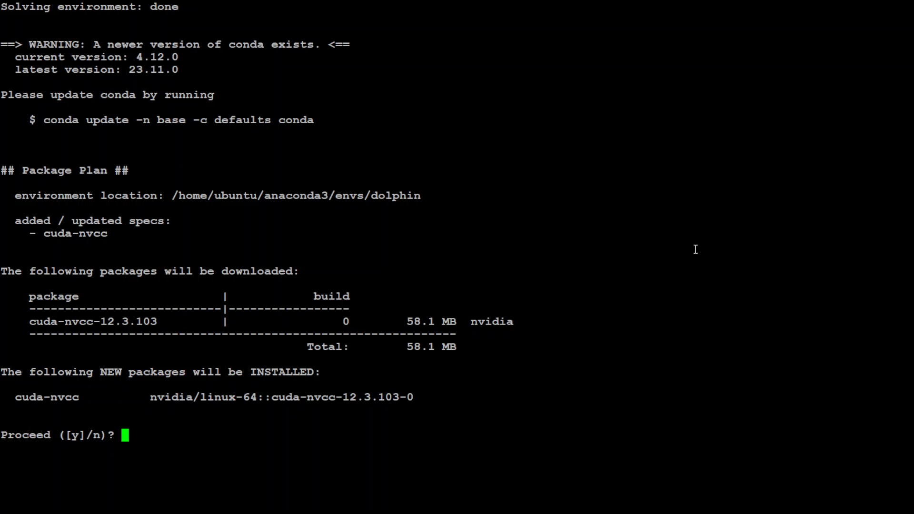
Confirm the cuda-nvcc install, then install cuda-nvcc from nvidia/label/cuda-11.3.0 and clear the screen.
text(y)
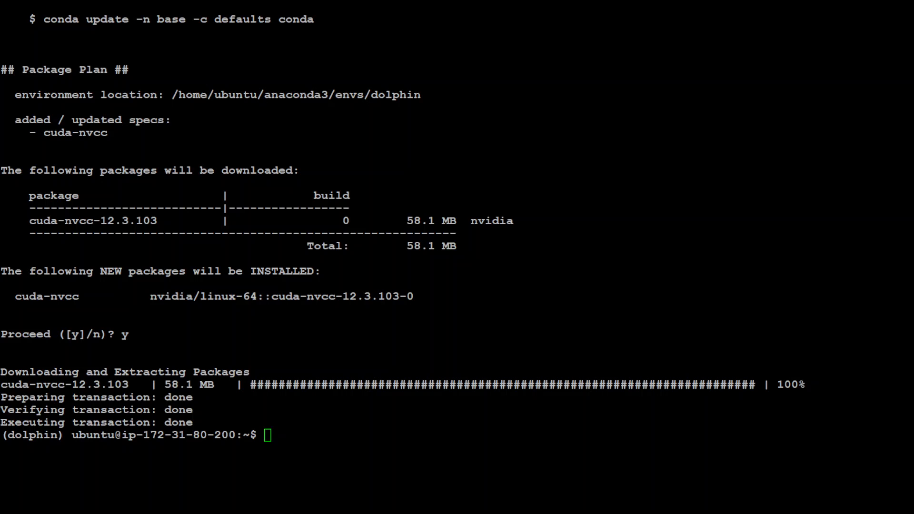
text(onda install -c "nvidia/label/cuda-11.3.0" cuda-nvcc)
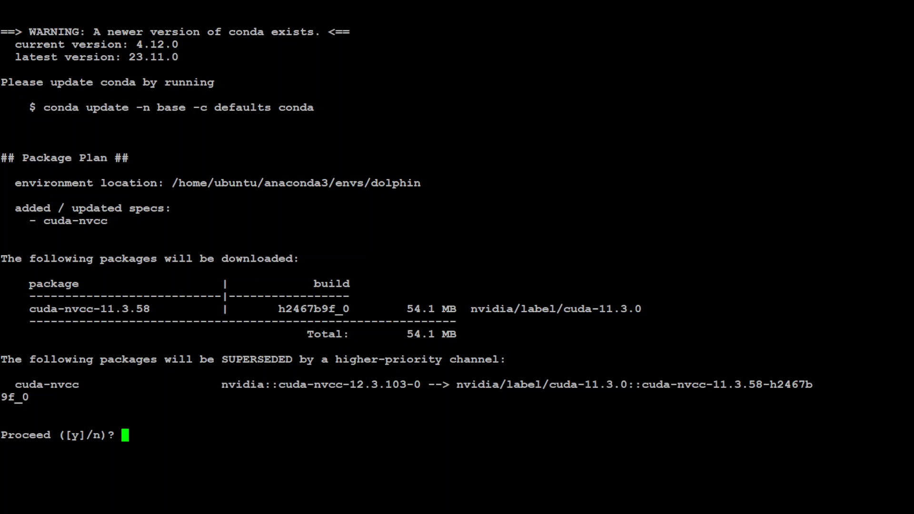
text(y)
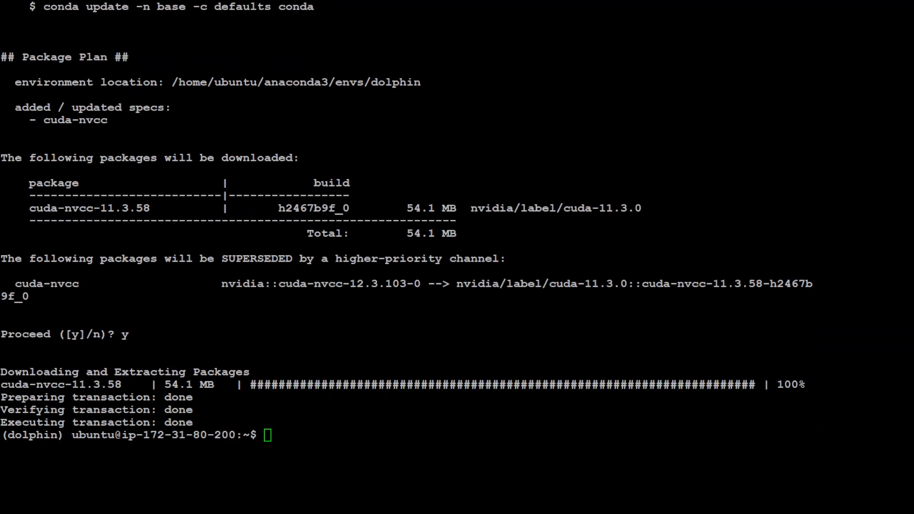
text(cl)
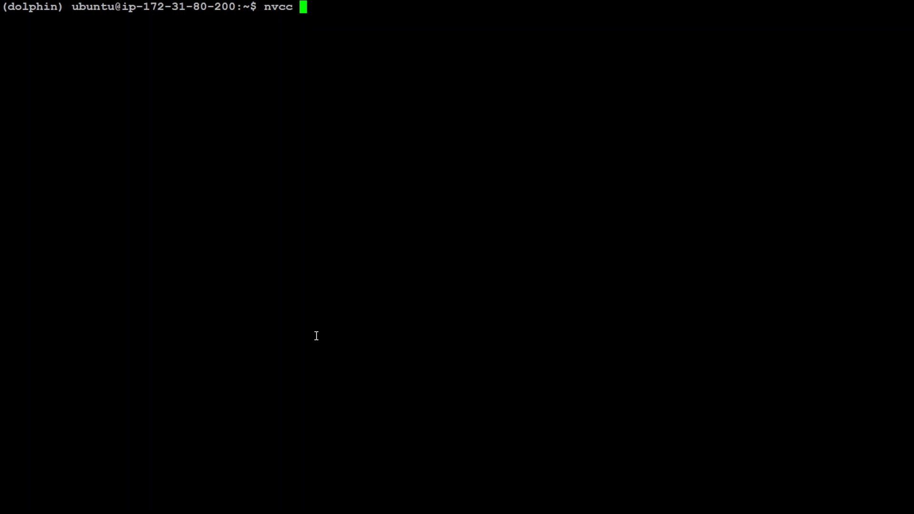
Check nvcc --version, then install cudatoolkit from the anaconda channel and confirm with y.
text(--version)
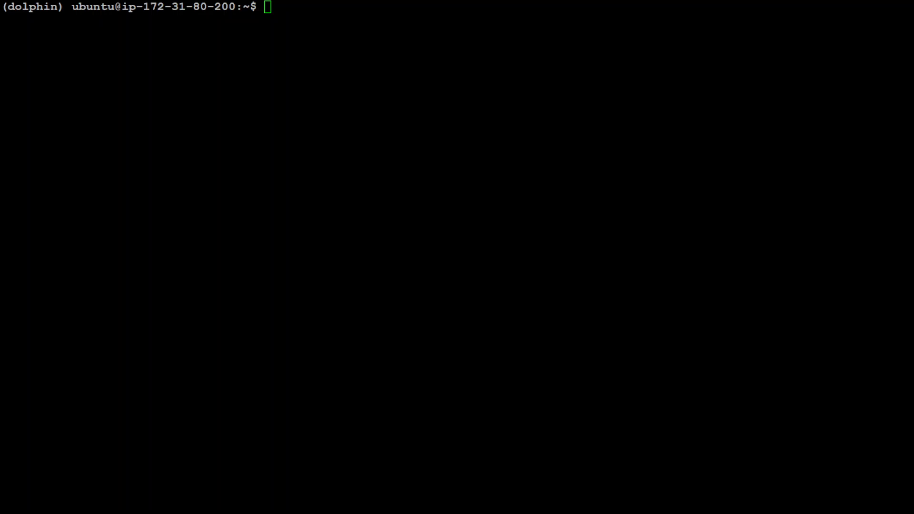
text(conda install -c anaconda cudatoolkit)
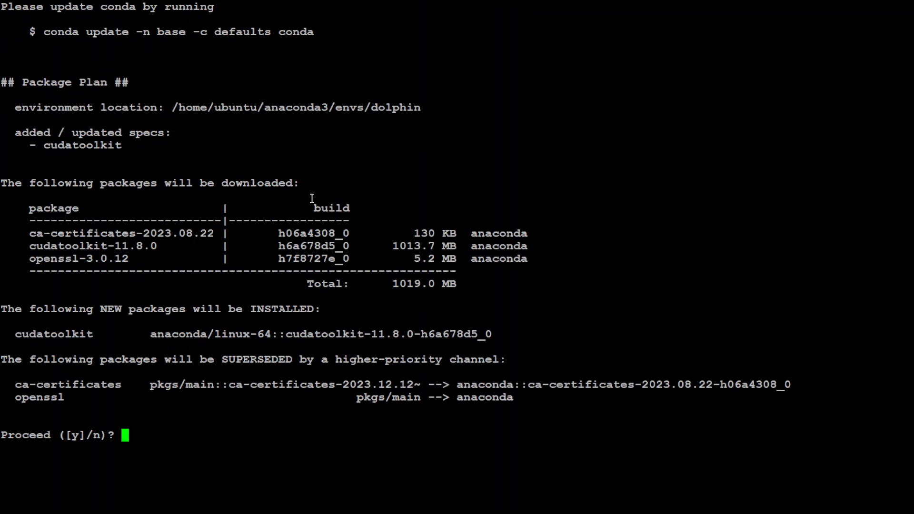
text(y)
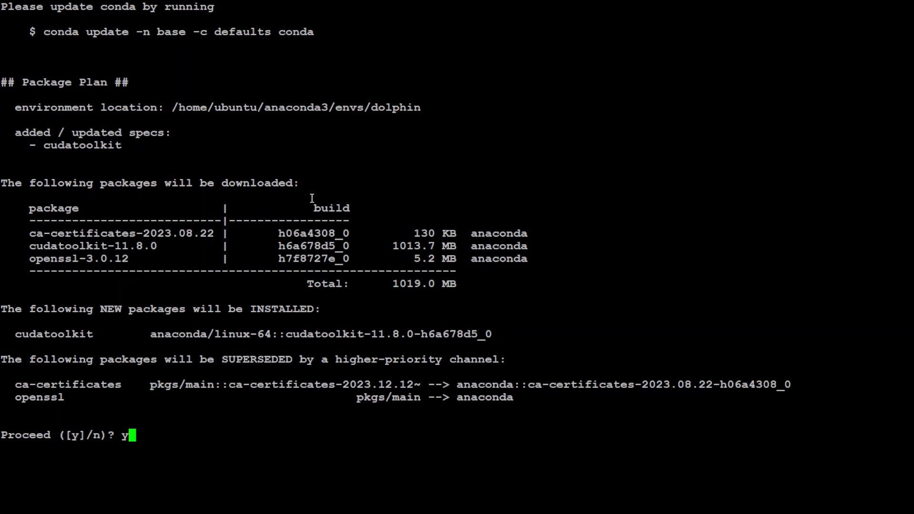
key(enter)
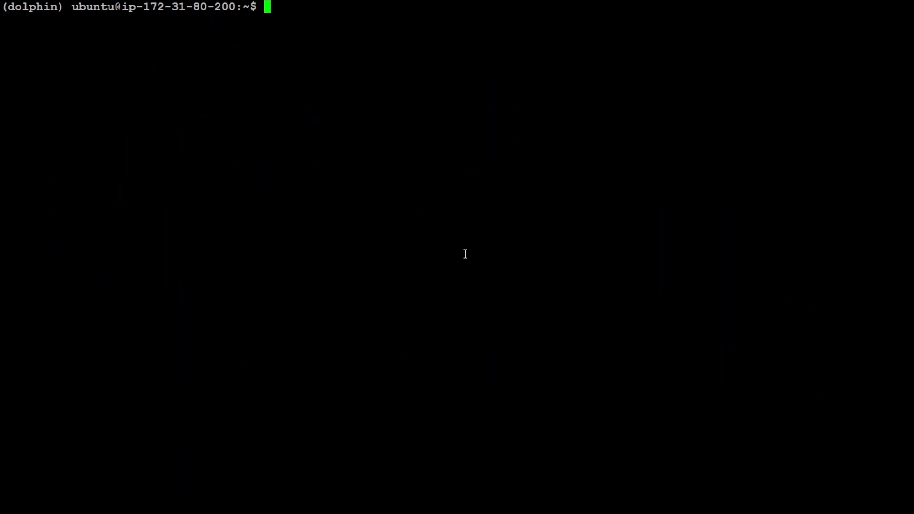
Enter the conda install command for pytorch, torchvision, torchaudio and pytorch-cuda from pytorch and nvidia channels.
text(conda install pytorch torchvision torchaudio pytorch-cuda -c pytorch -c nvidia)
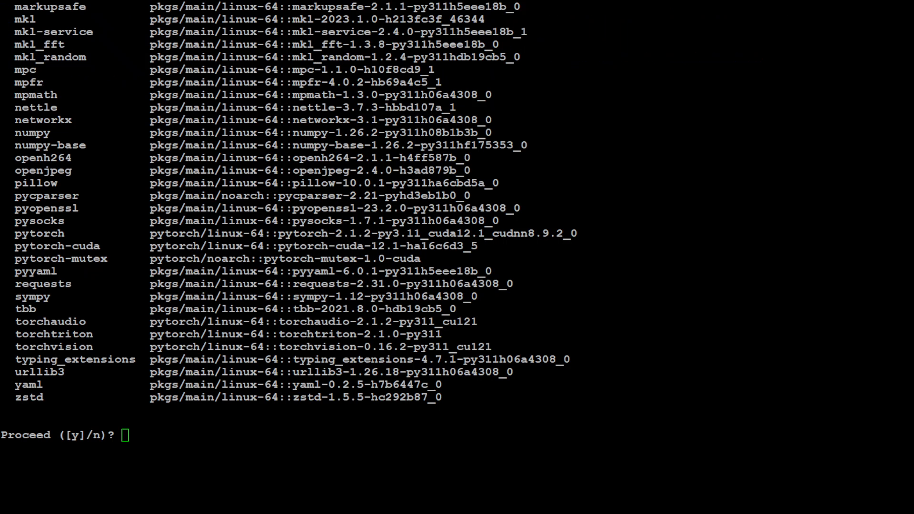
Answer y to confirm the PyTorch 2.1.2 package plan and watch the downloads progress.
text(y)
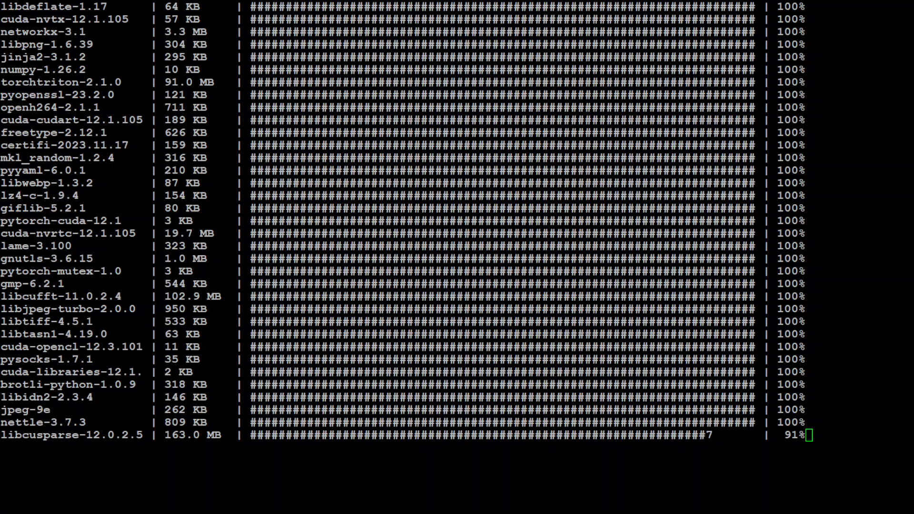
scroll(down, 3)
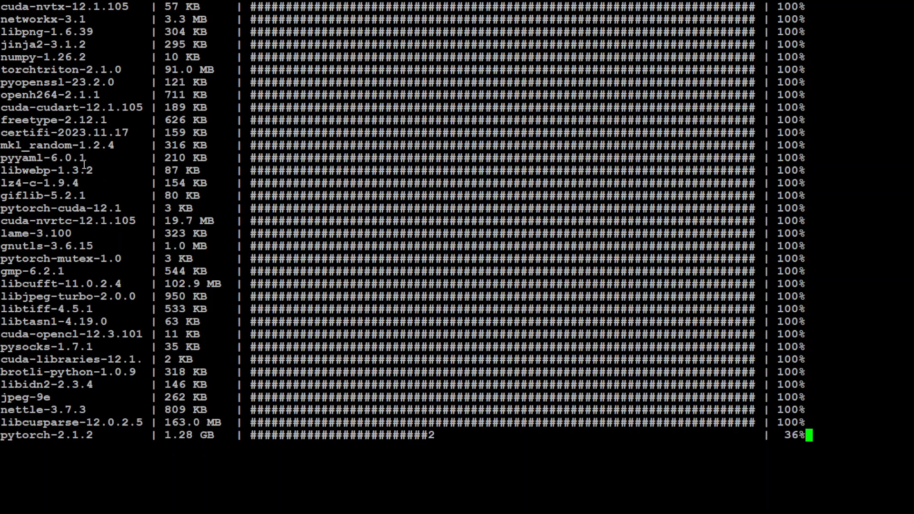
mouse_move(259, 268)
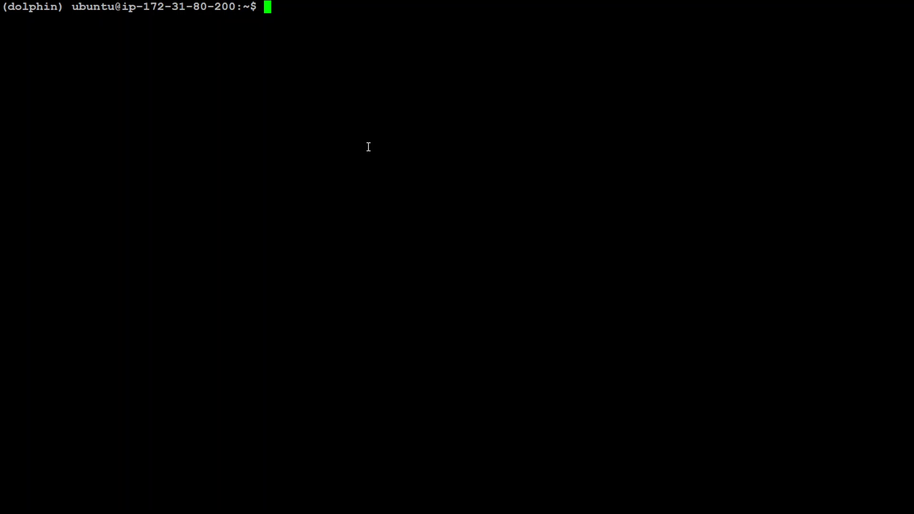
Start python, import torch, and print torch.cuda.is_available() and torch.cuda.get_device_name(0).
text(python)
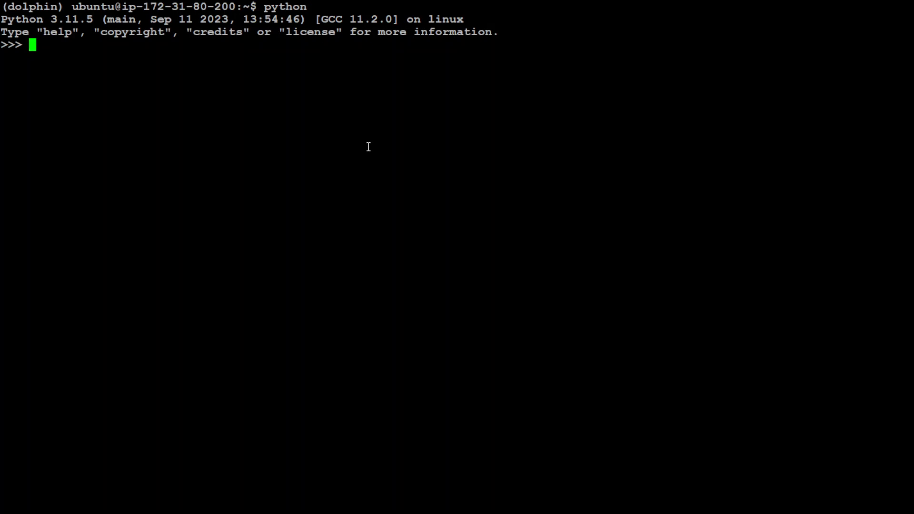
text(import)
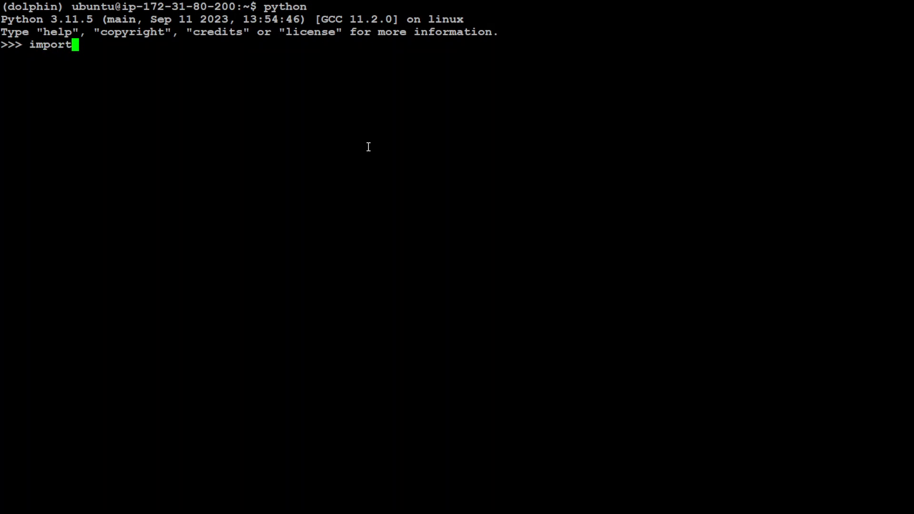
text(torch)
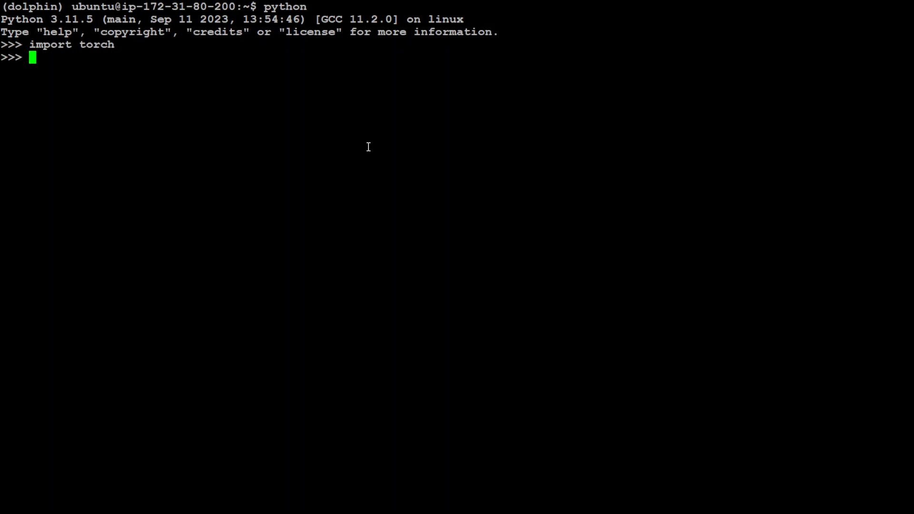
text(print(torch.cuda.is_available()))
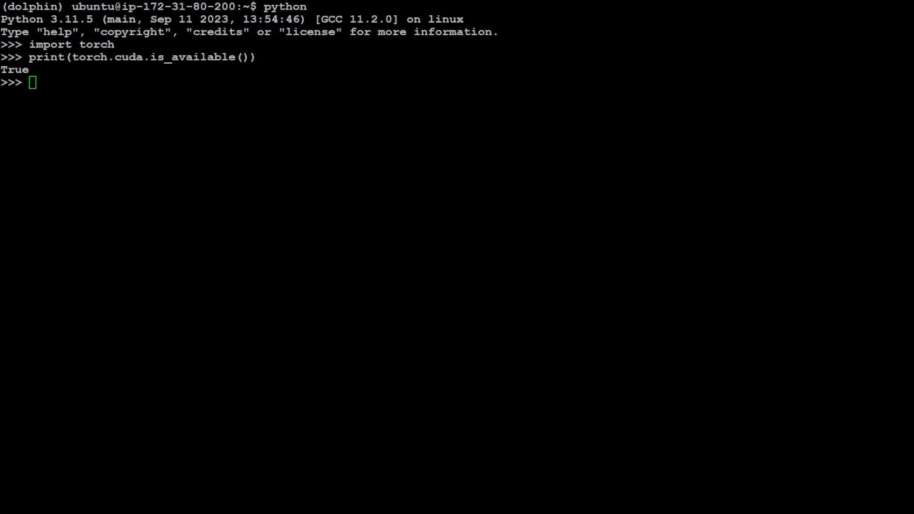
text(print(torch.cuda.get_device_name(0)))
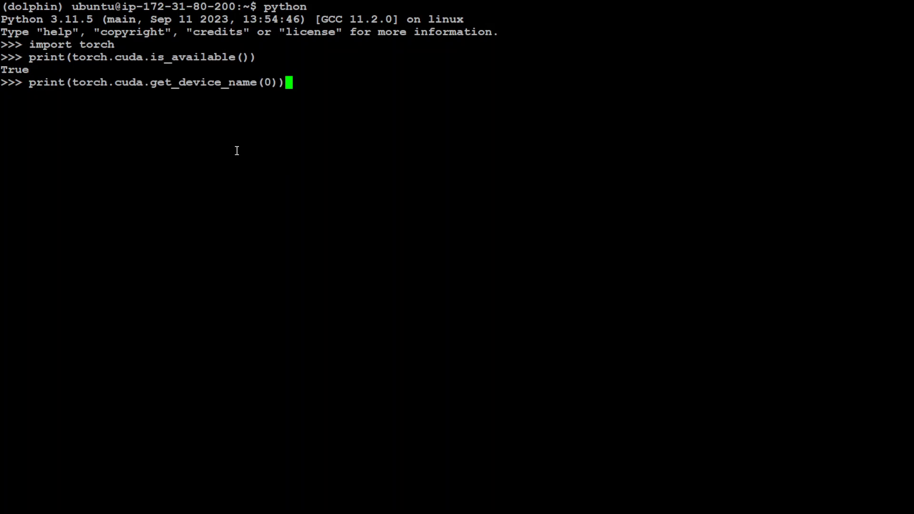
mouse_move(716, 165)
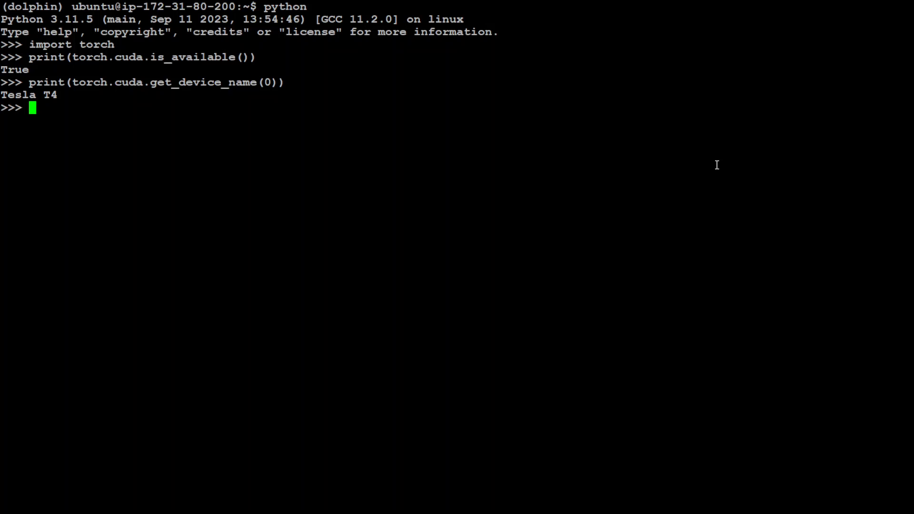
mouse_move(90, 139)
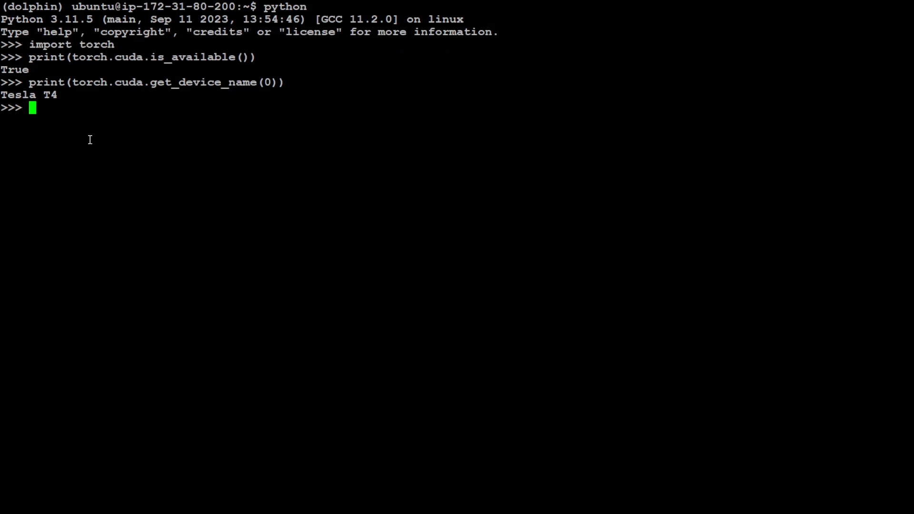
mouse_move(56, 120)
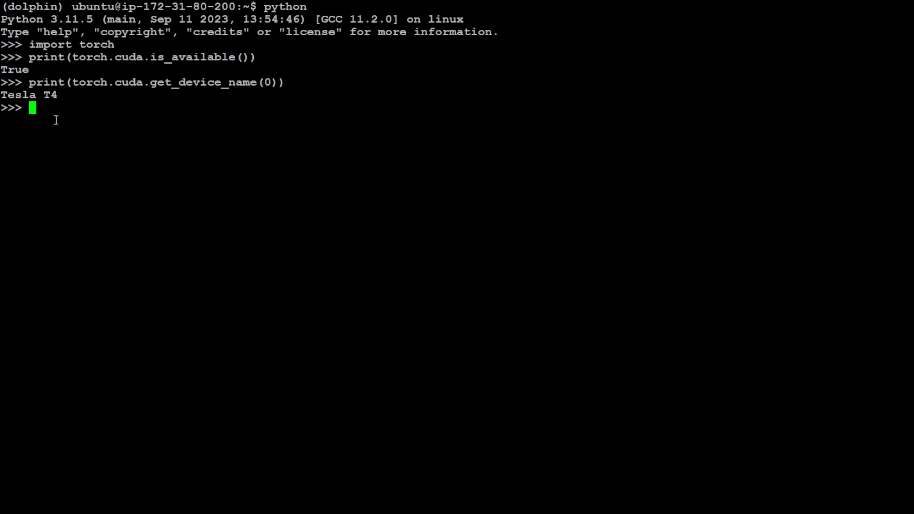
mouse_move(140, 176)
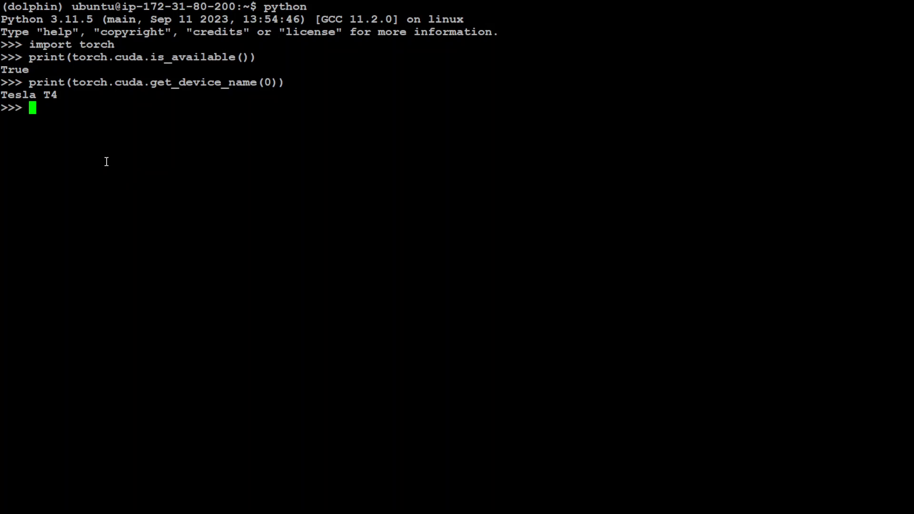
mouse_move(92, 155)
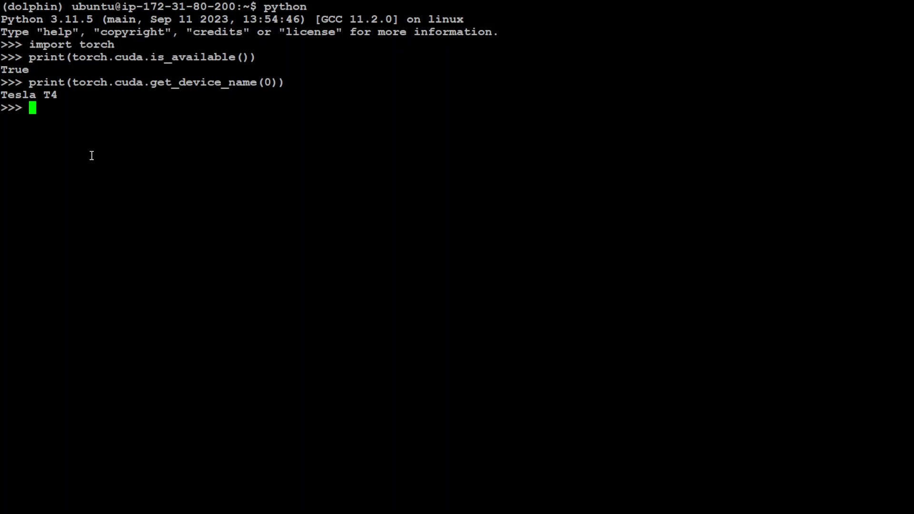